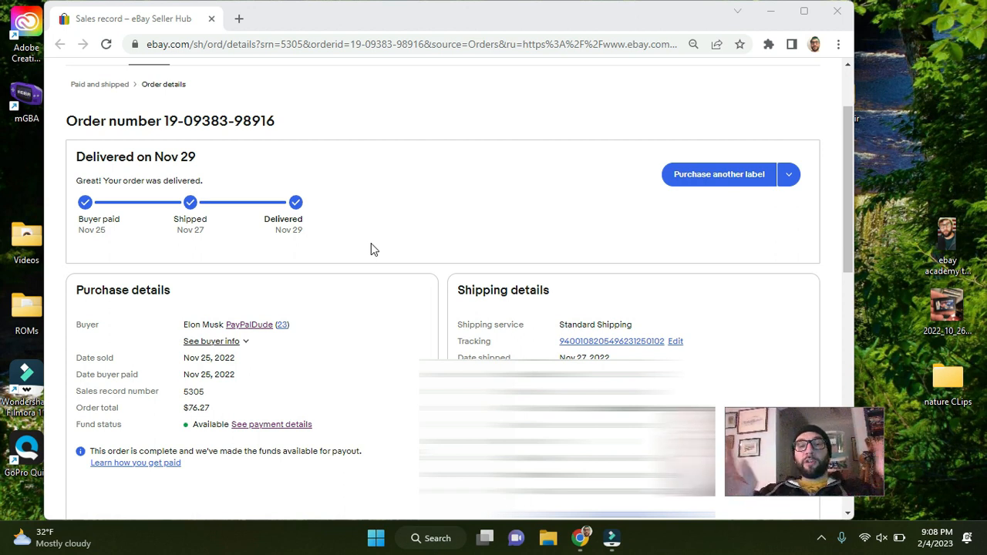
mouse_move(410, 204)
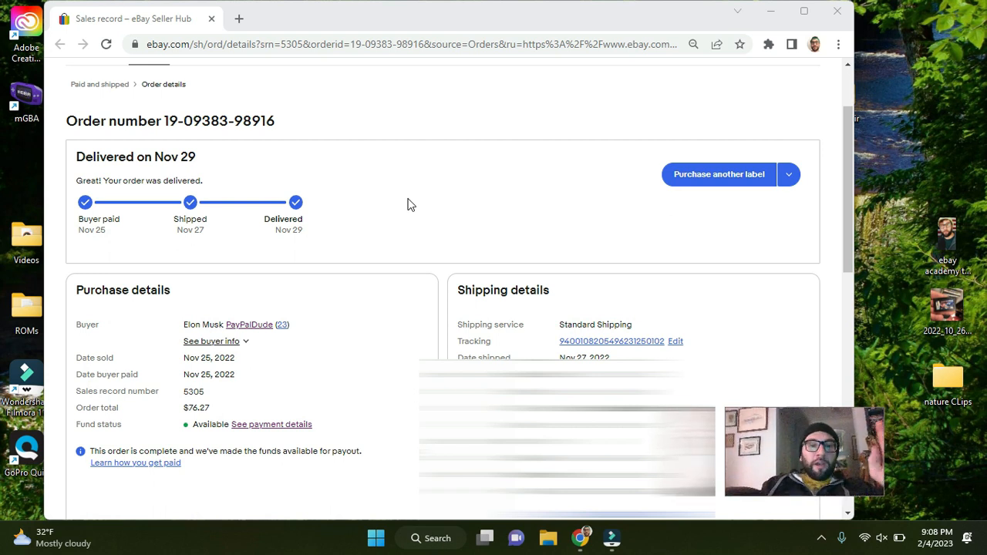
scroll(up, 3)
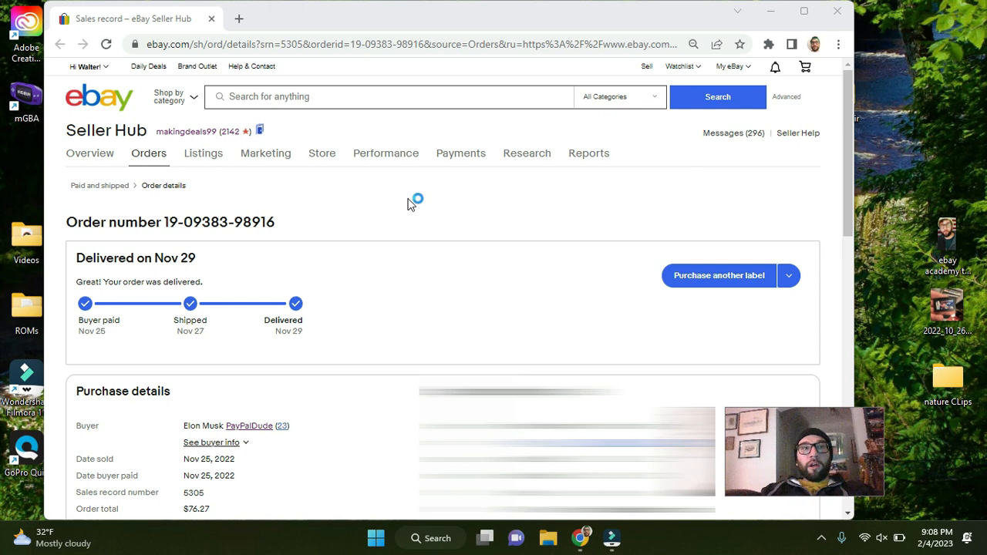
mouse_move(422, 254)
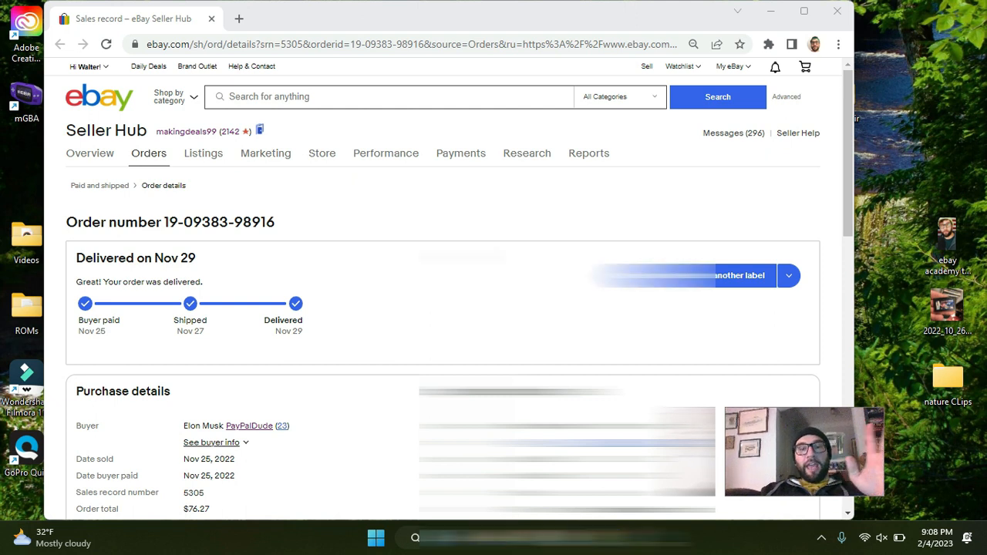
scroll(down, 3)
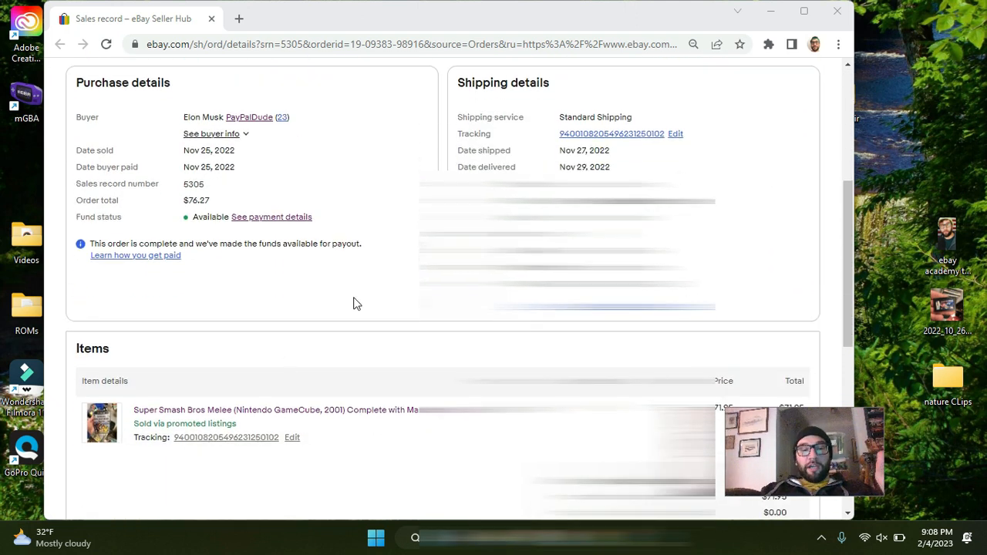
scroll(down, 3)
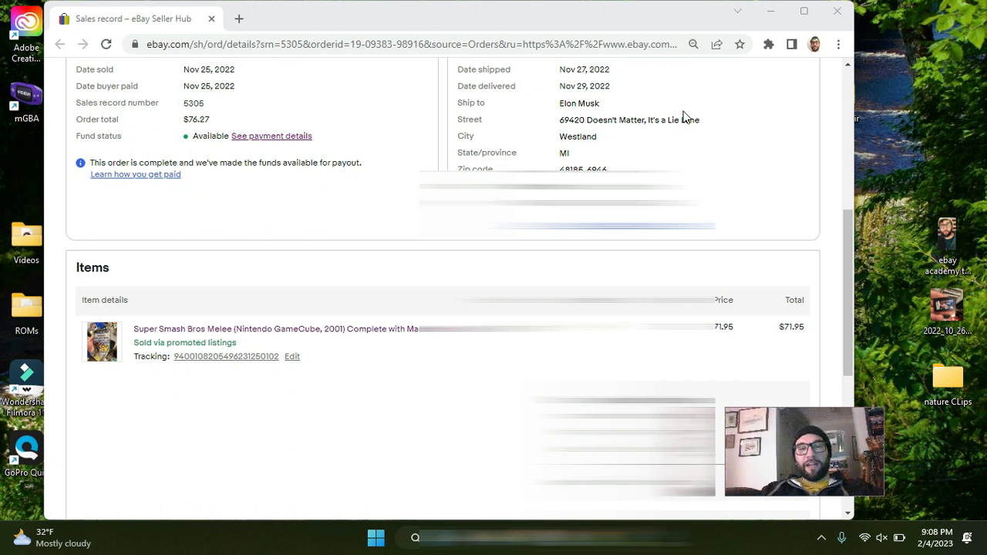
scroll(up, 3)
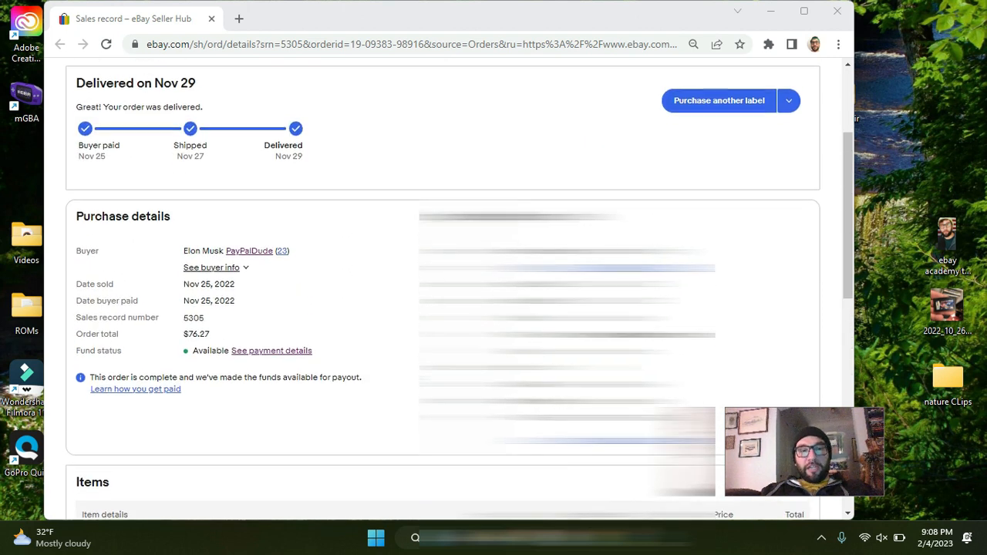
scroll(up, 3)
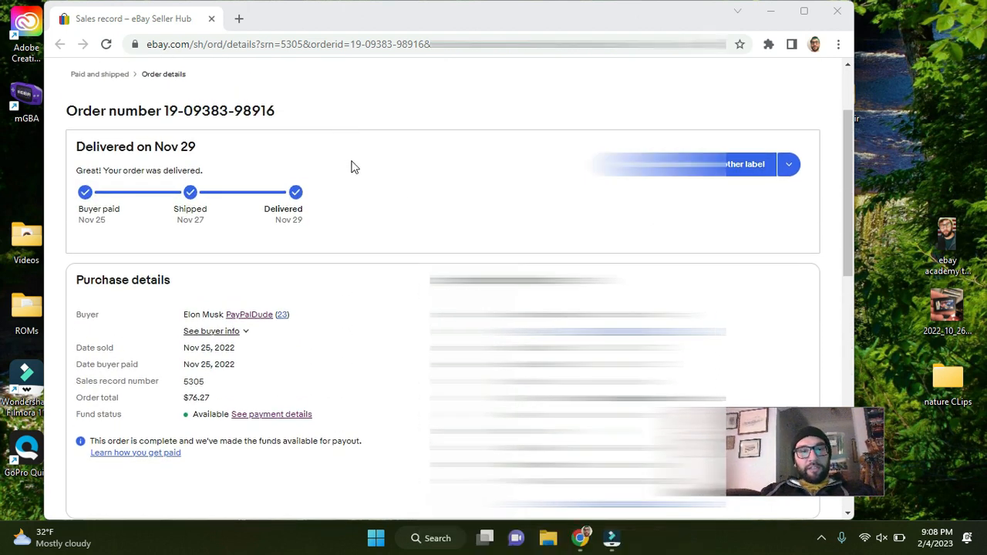
scroll(down, 3)
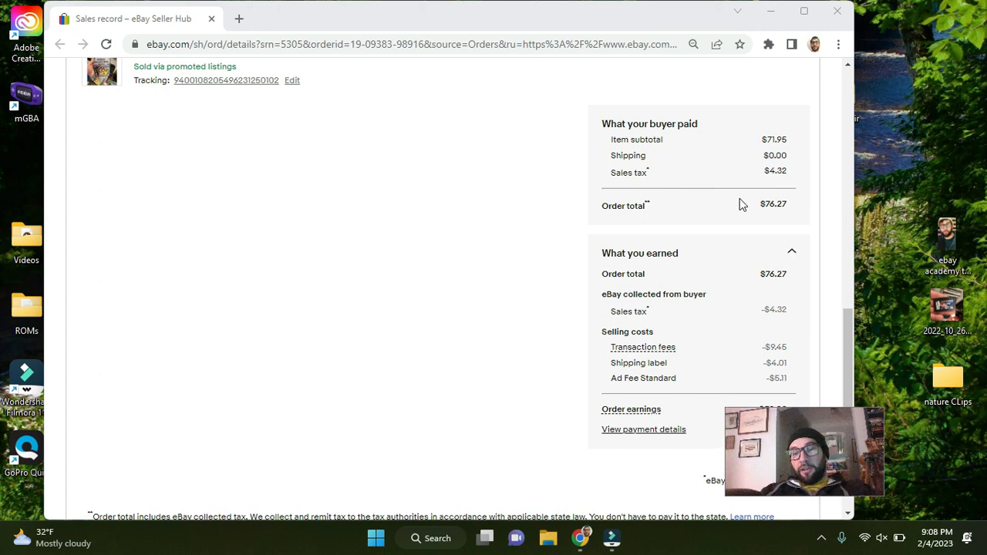
mouse_move(778, 207)
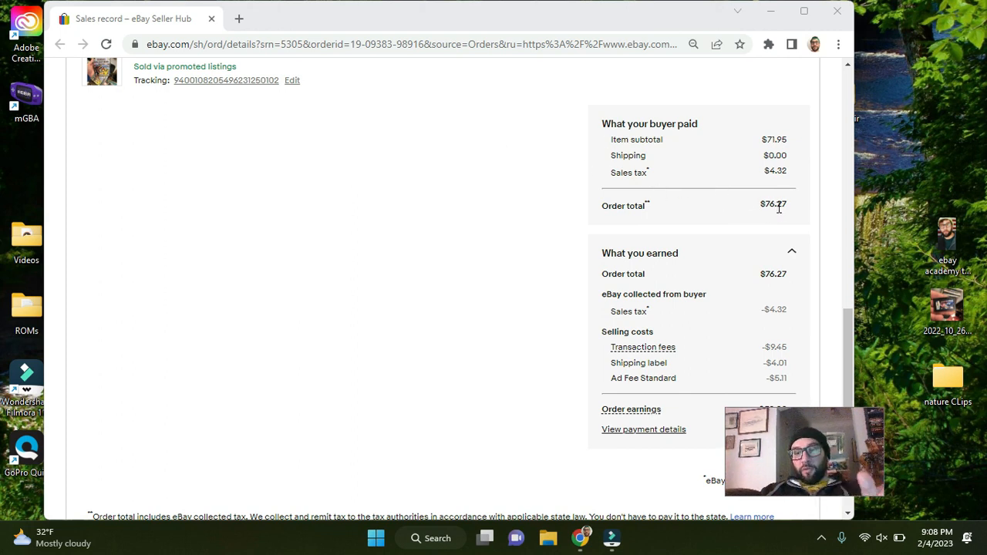
mouse_move(744, 229)
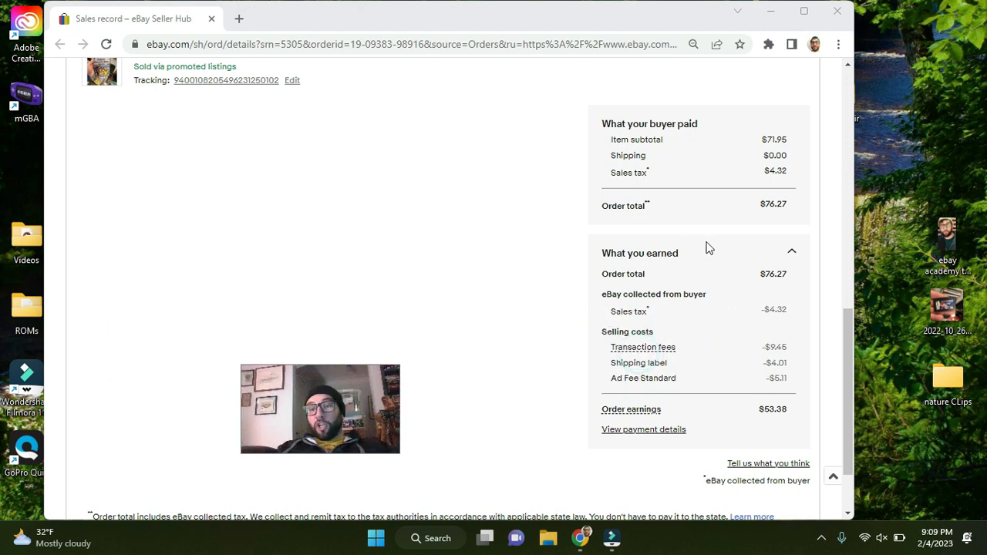
mouse_move(739, 288)
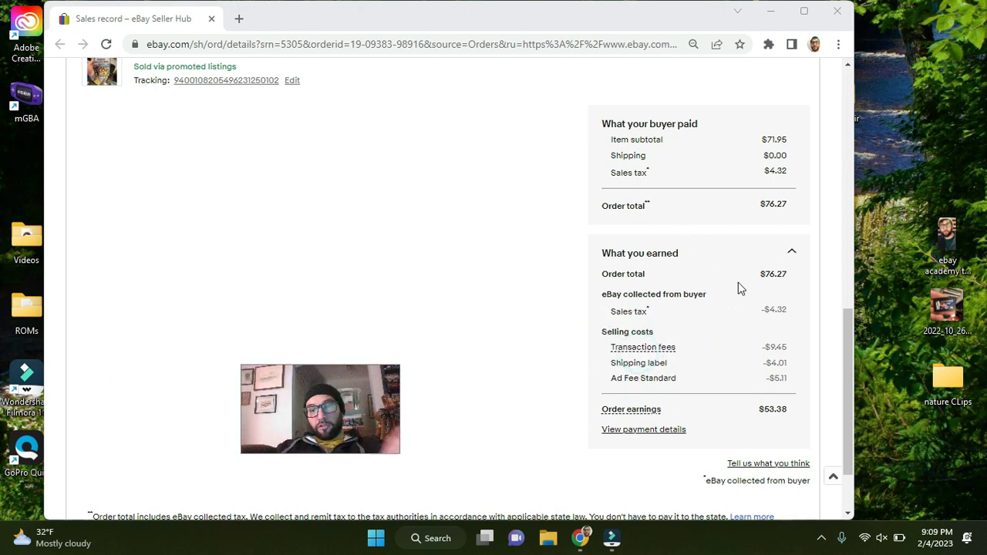
mouse_move(766, 309)
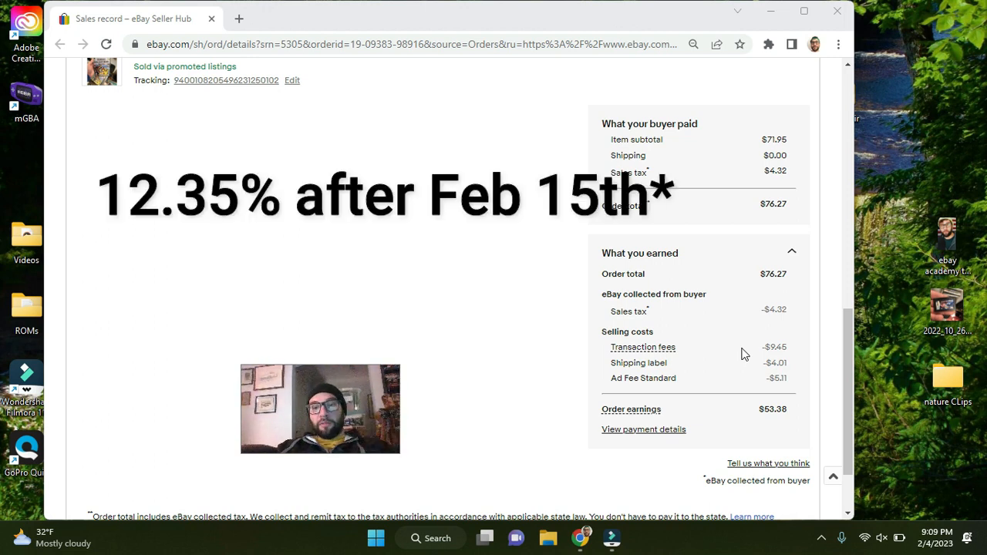
mouse_move(745, 359)
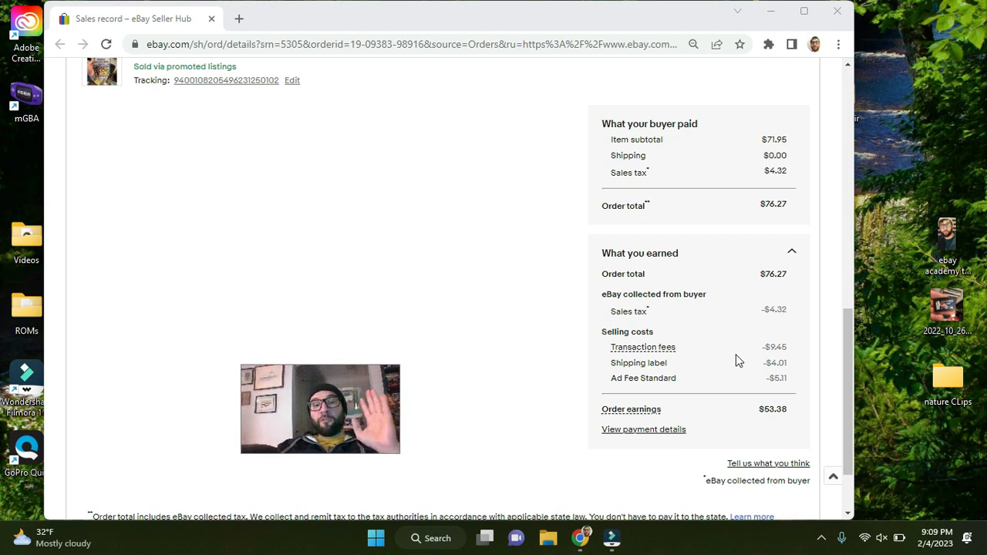
mouse_move(731, 393)
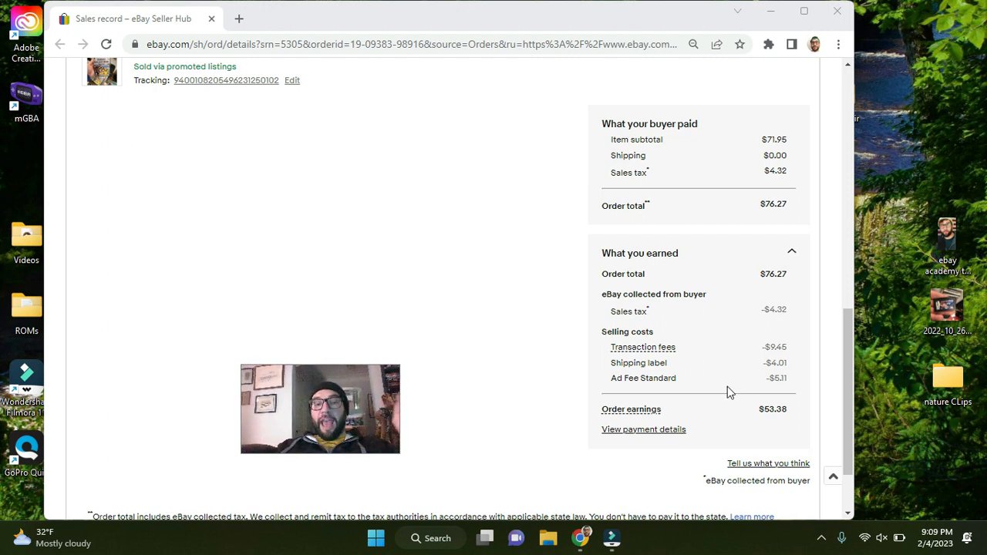
mouse_move(743, 289)
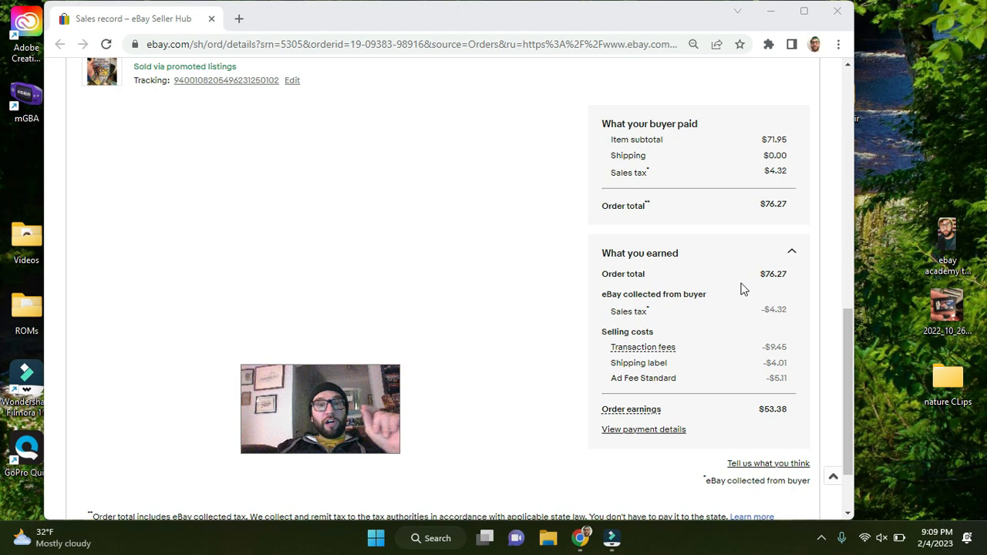
mouse_move(759, 424)
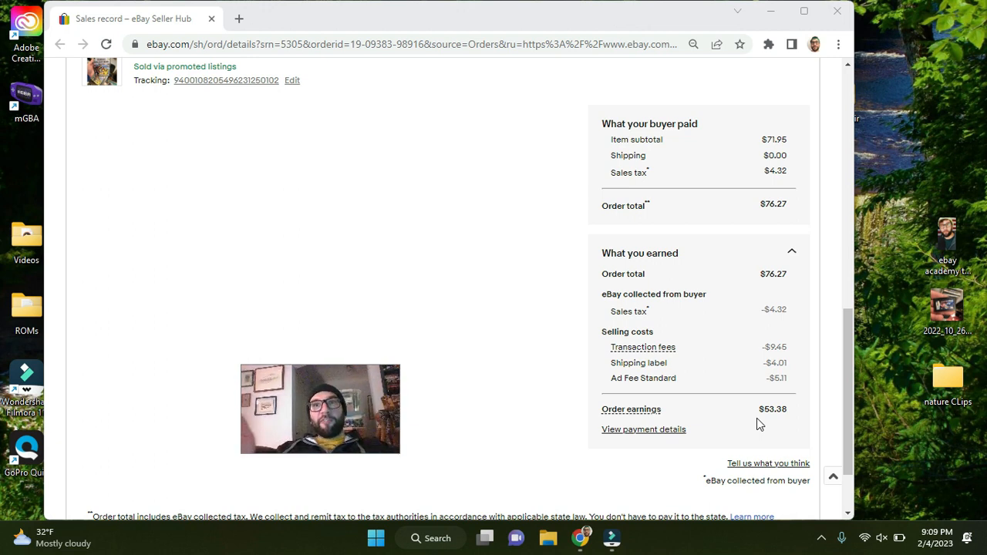
scroll(up, 3)
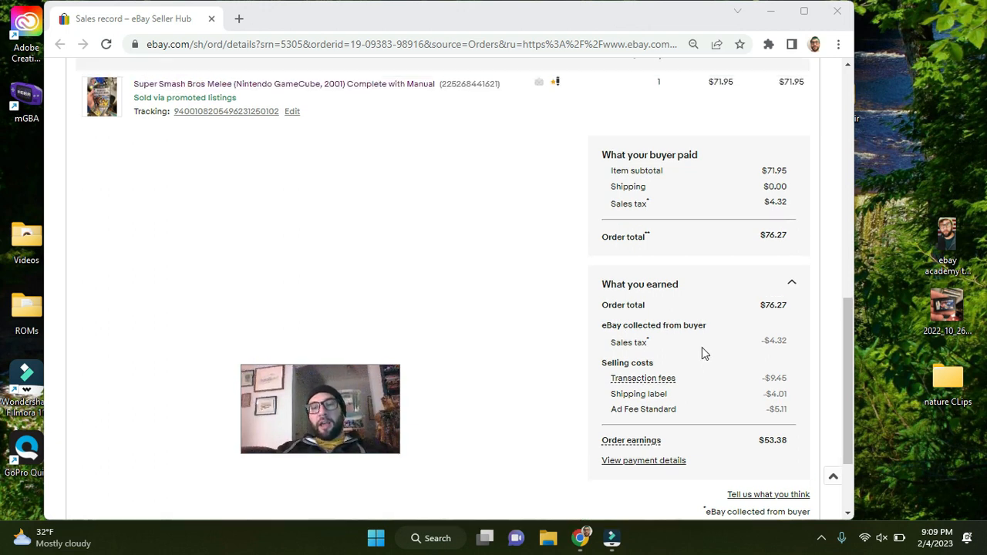
scroll(up, 3)
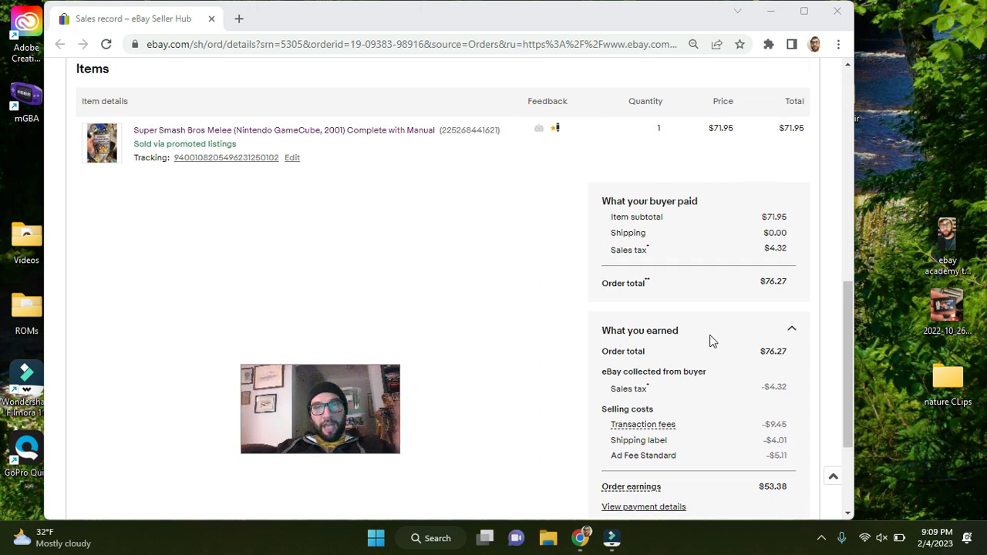
scroll(down, 3)
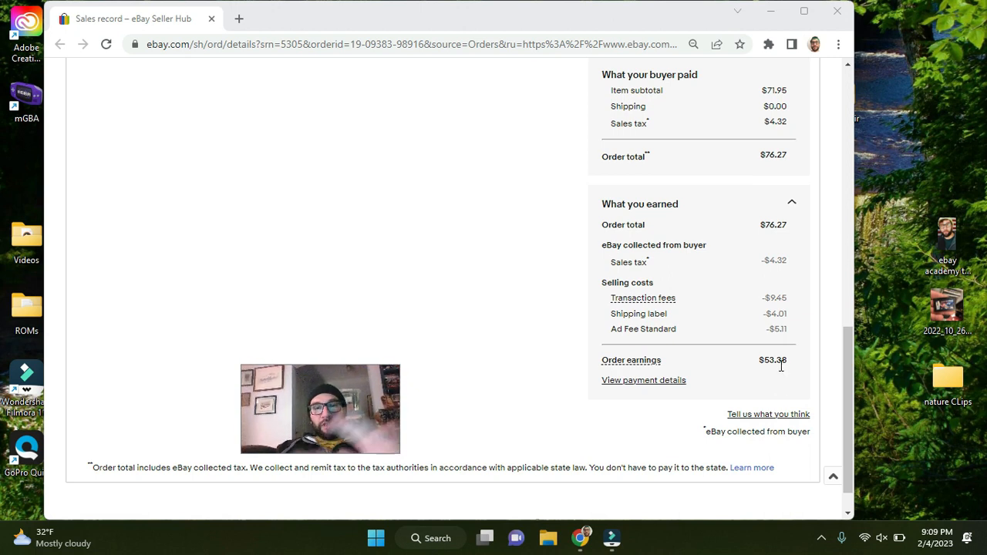
scroll(up, 3)
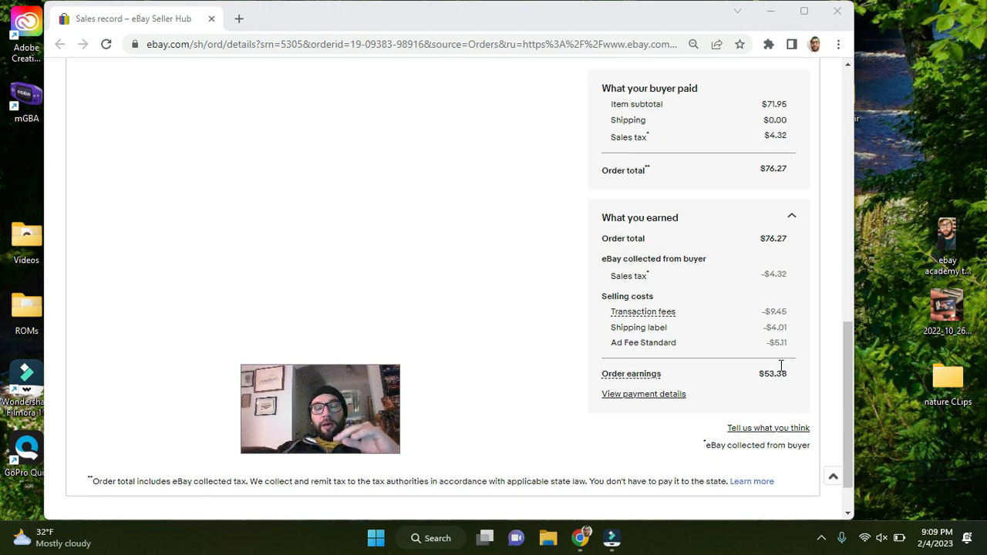
scroll(up, 3)
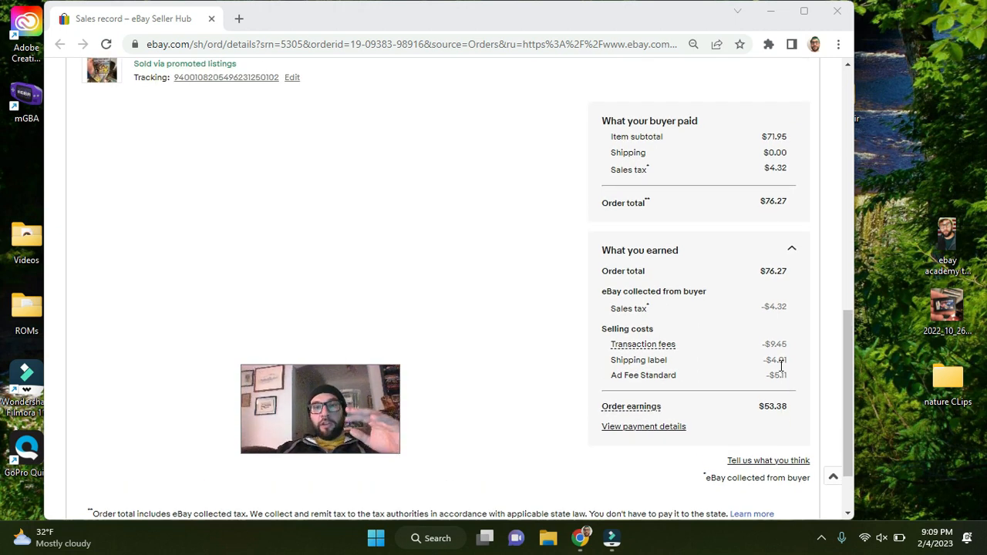